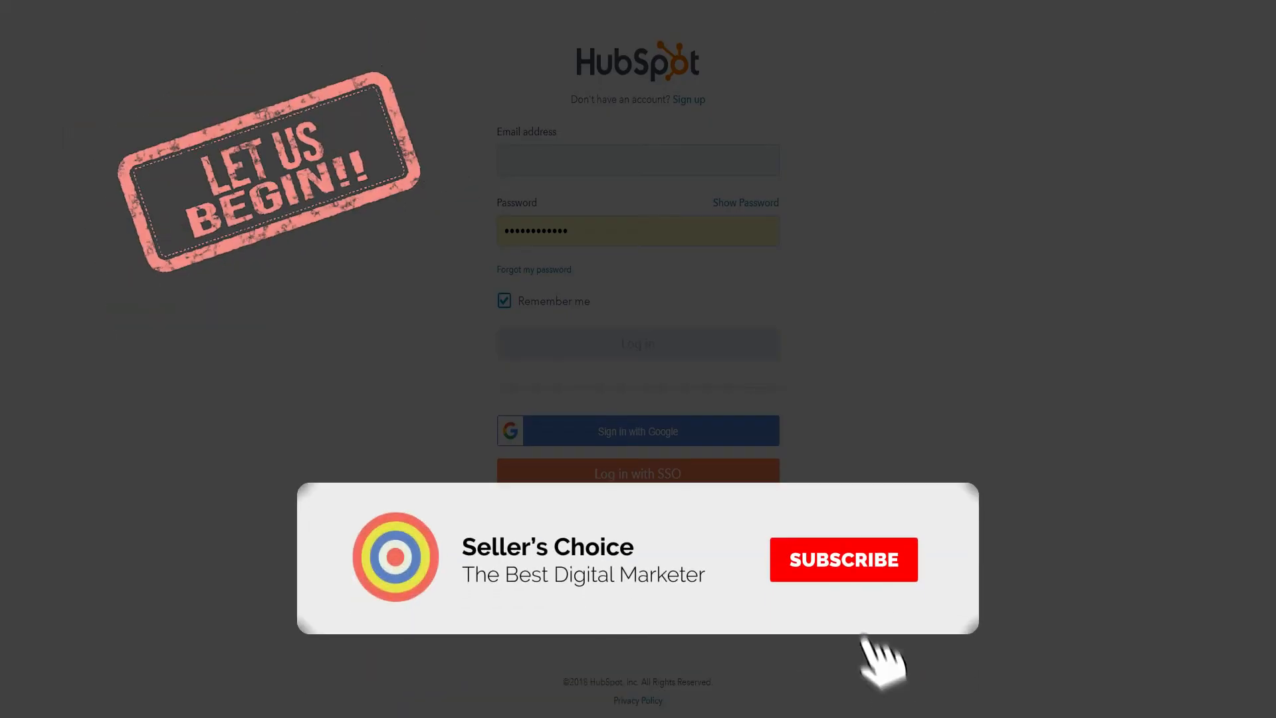
left_click(842, 559)
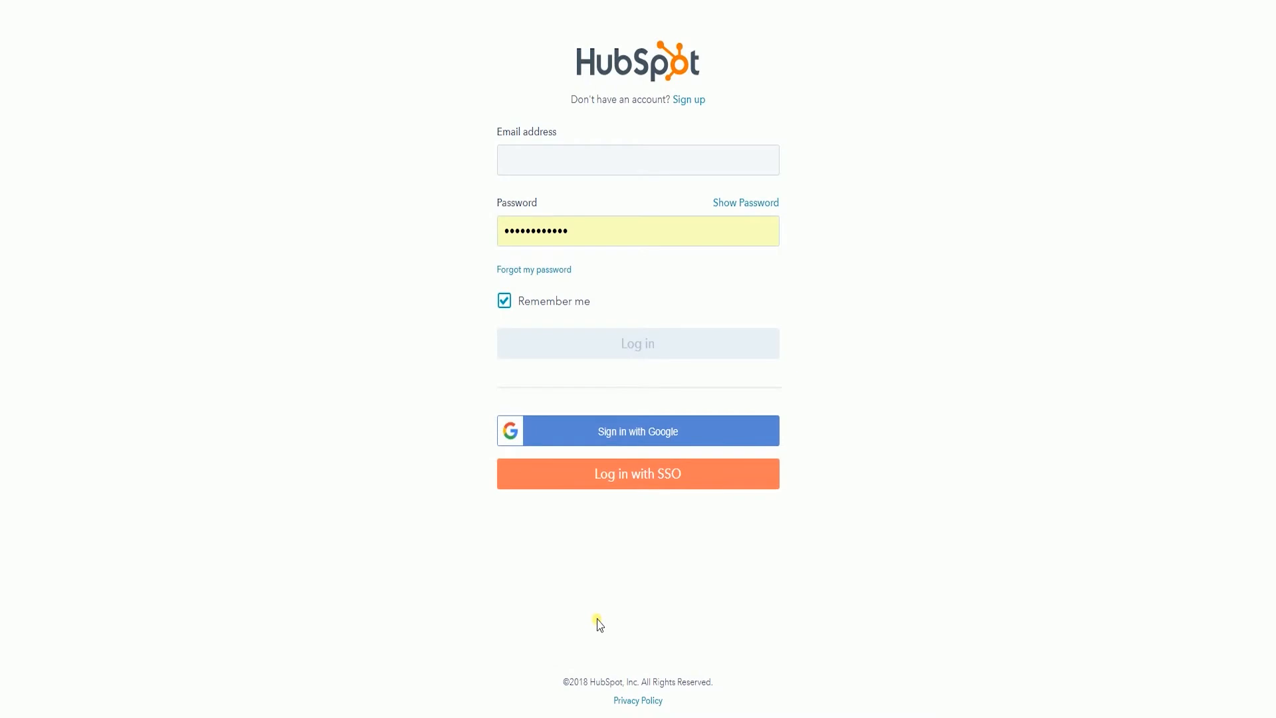
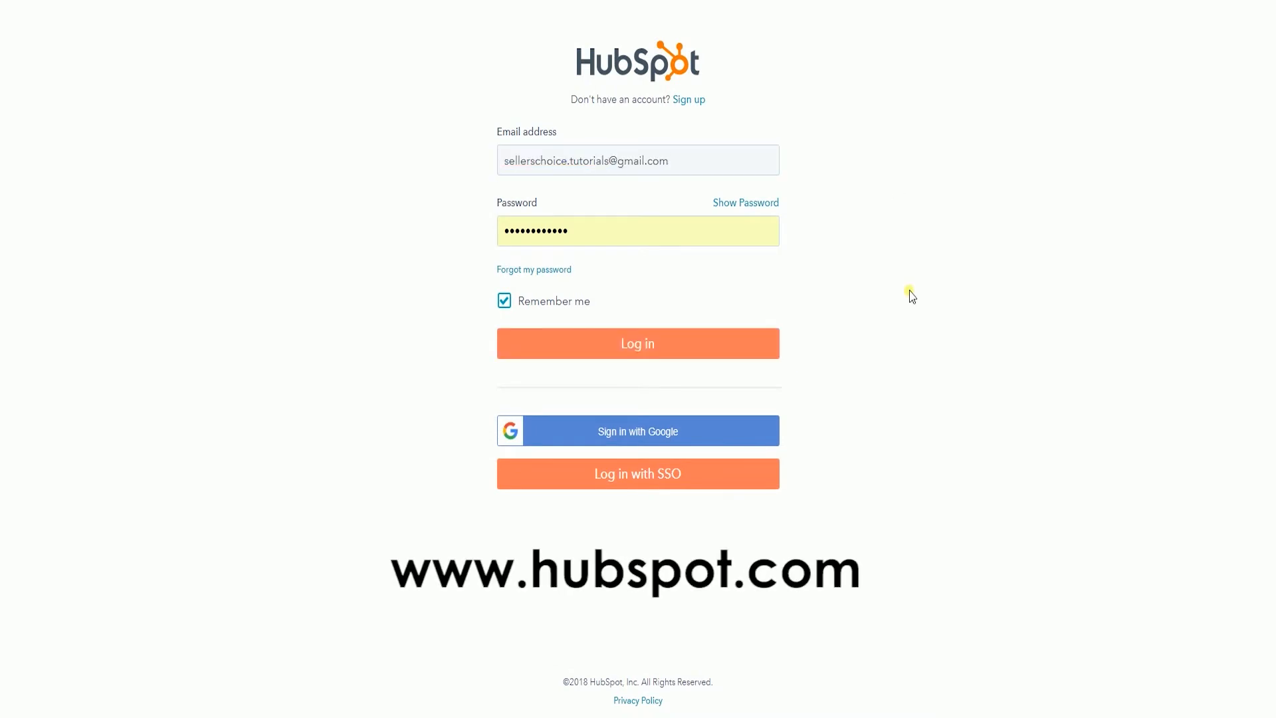
left_click(638, 343)
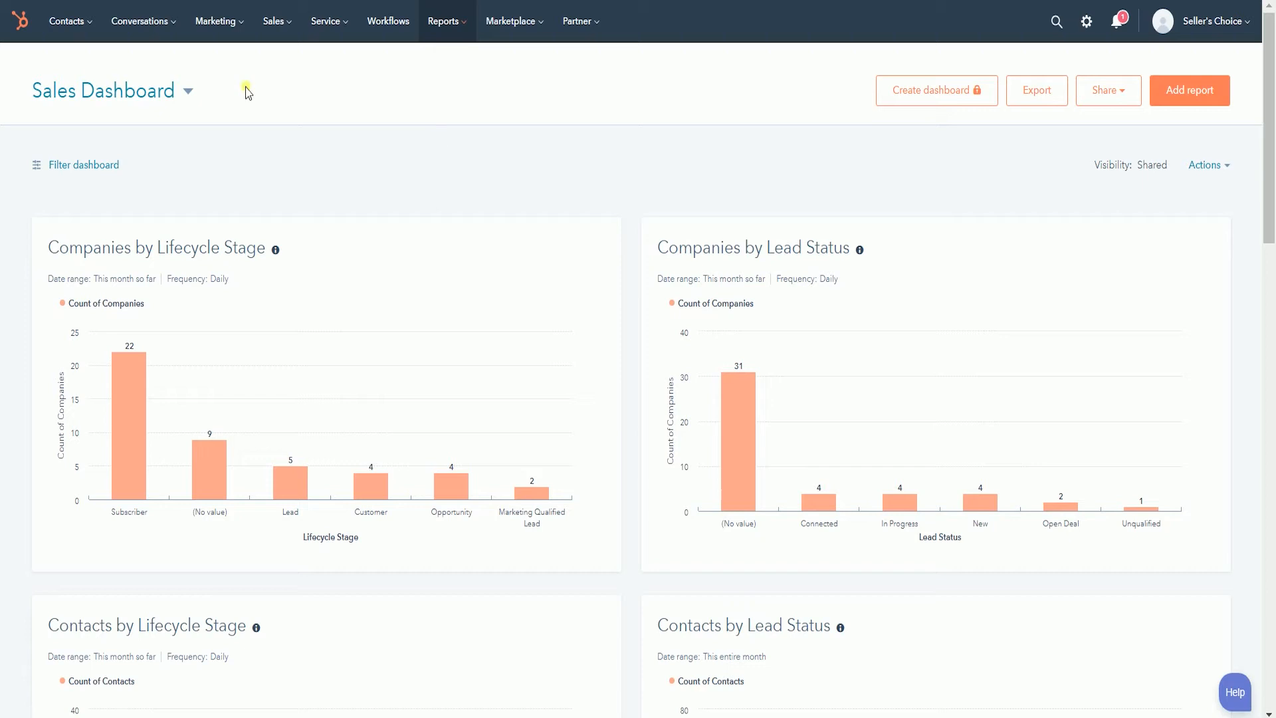
Choose Contacts from the top Contacts menu to reach the contacts list.
left_click(67, 21)
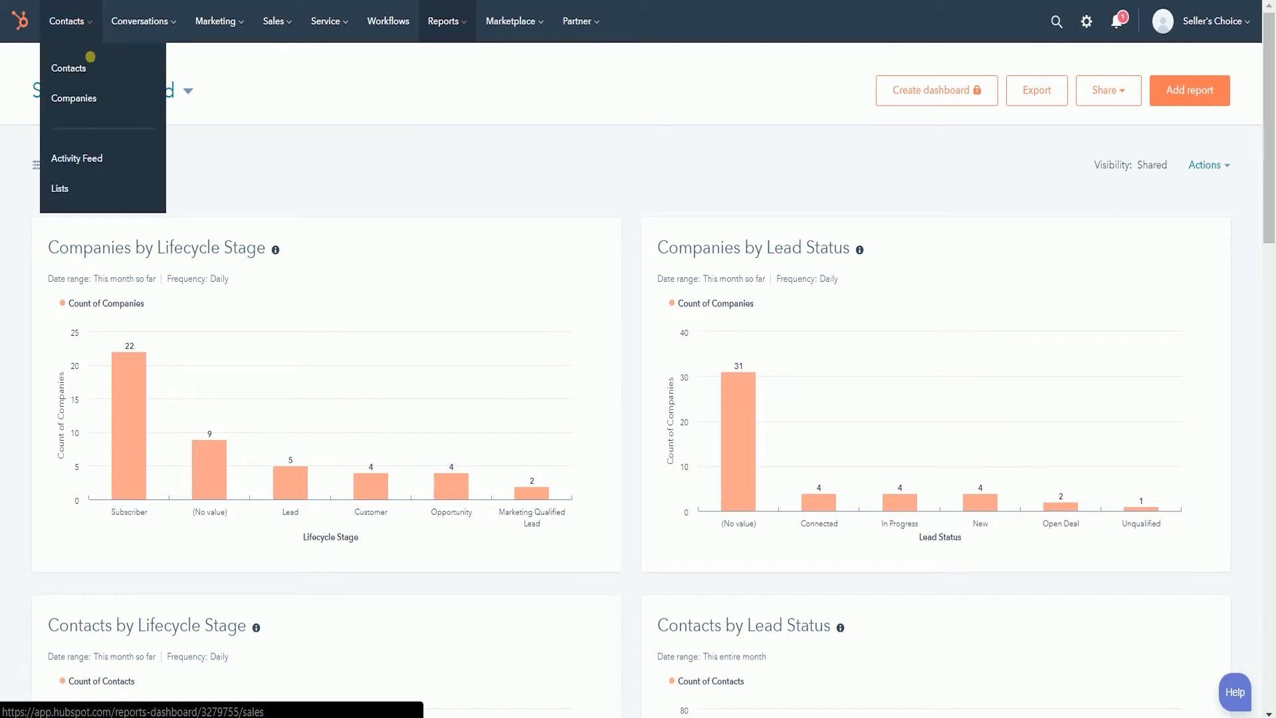
left_click(69, 68)
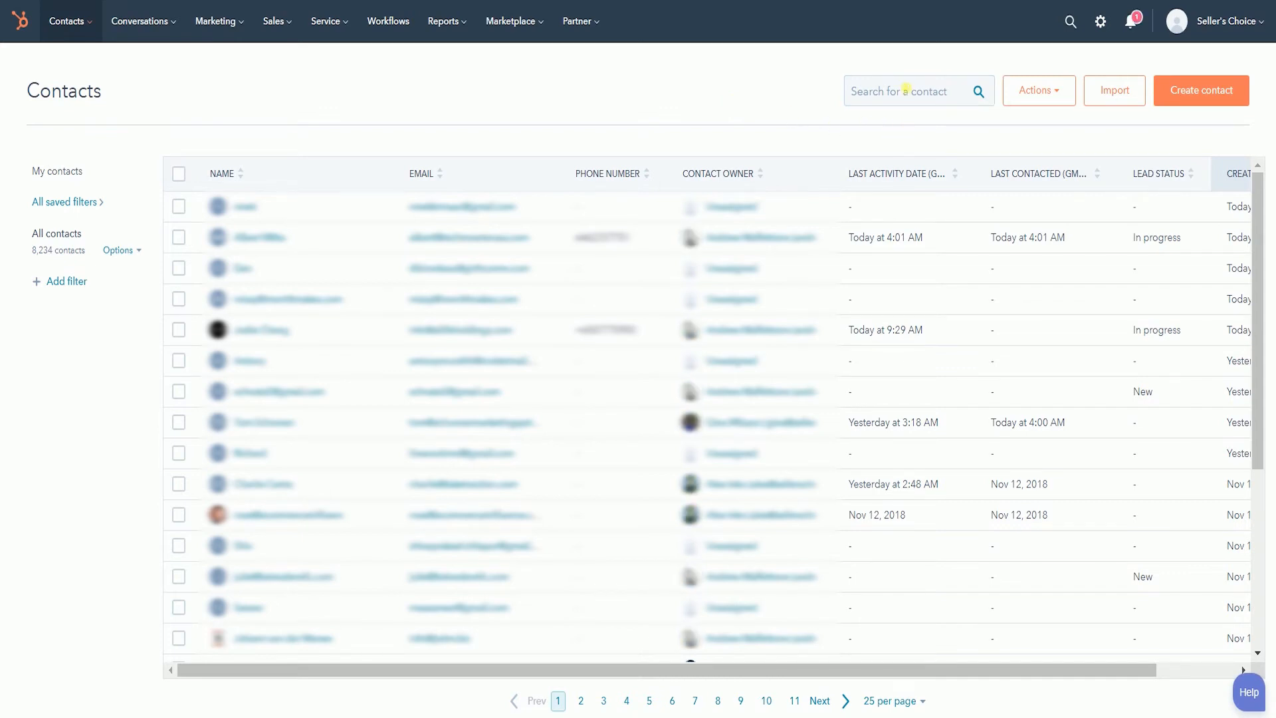
Search the contacts for 'Earl' to show only Earl Bird.
left_click(918, 90)
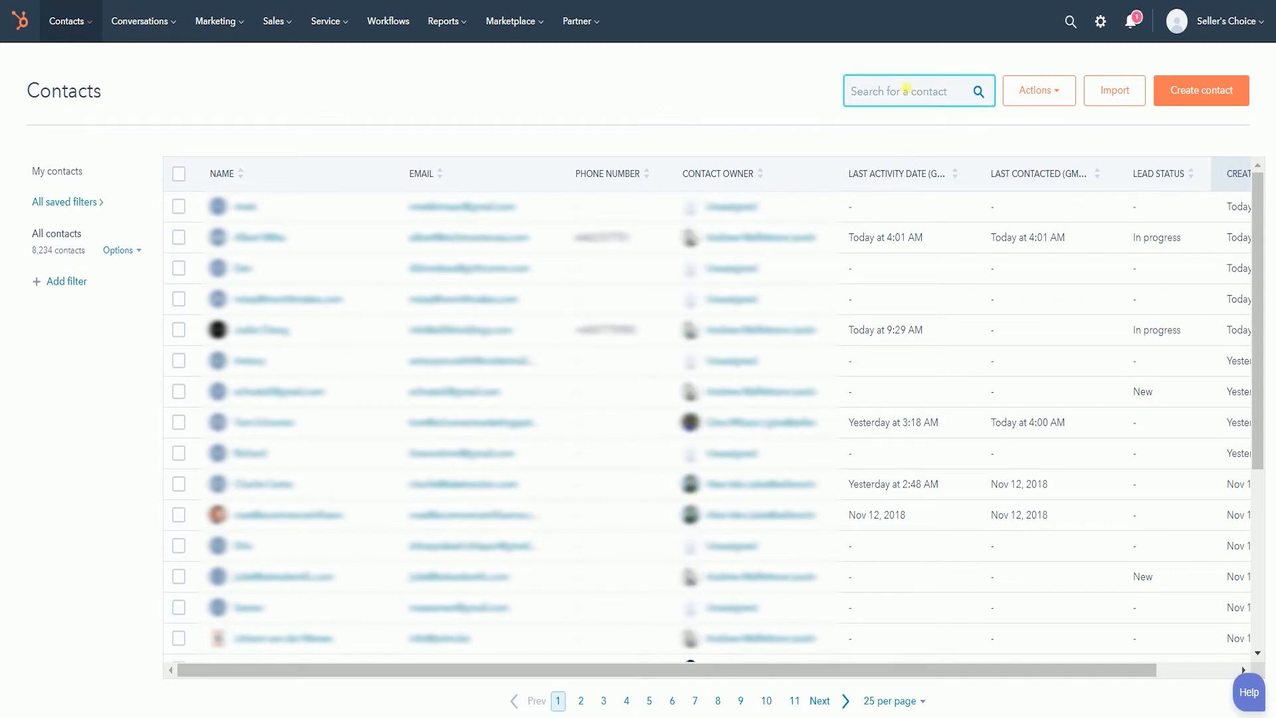
type("Earl bird")
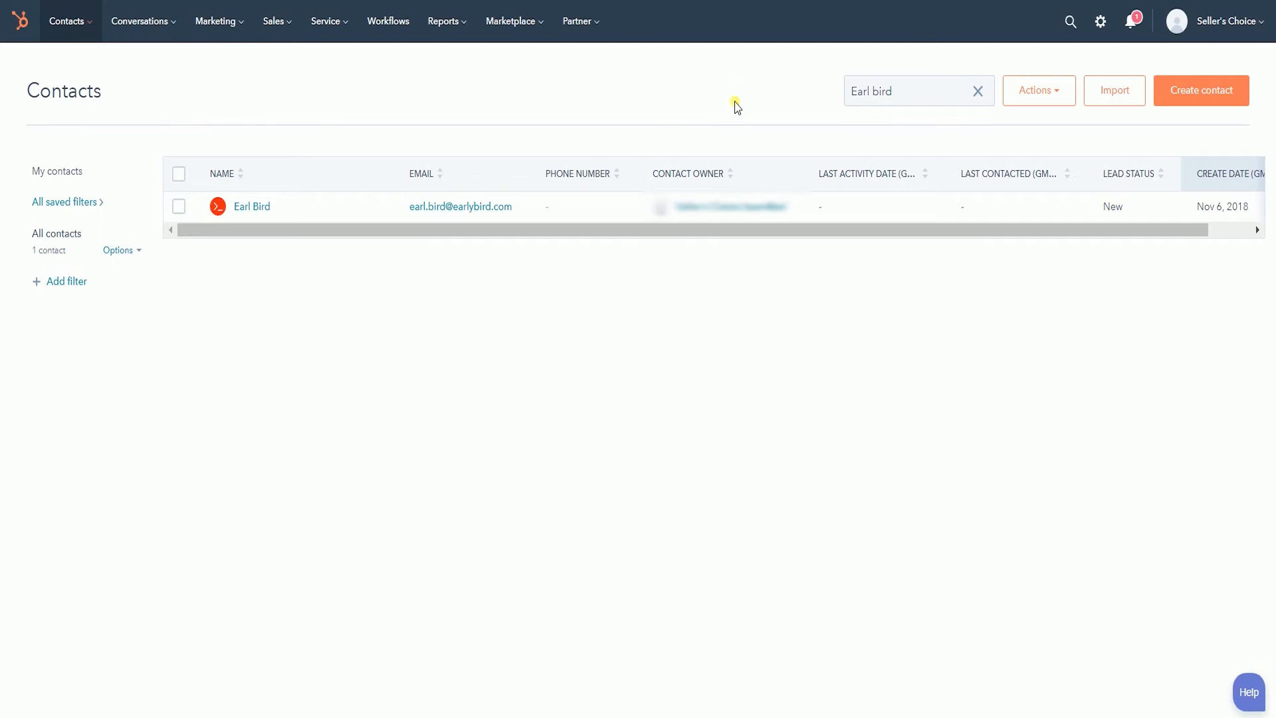
mouse_move(666, 138)
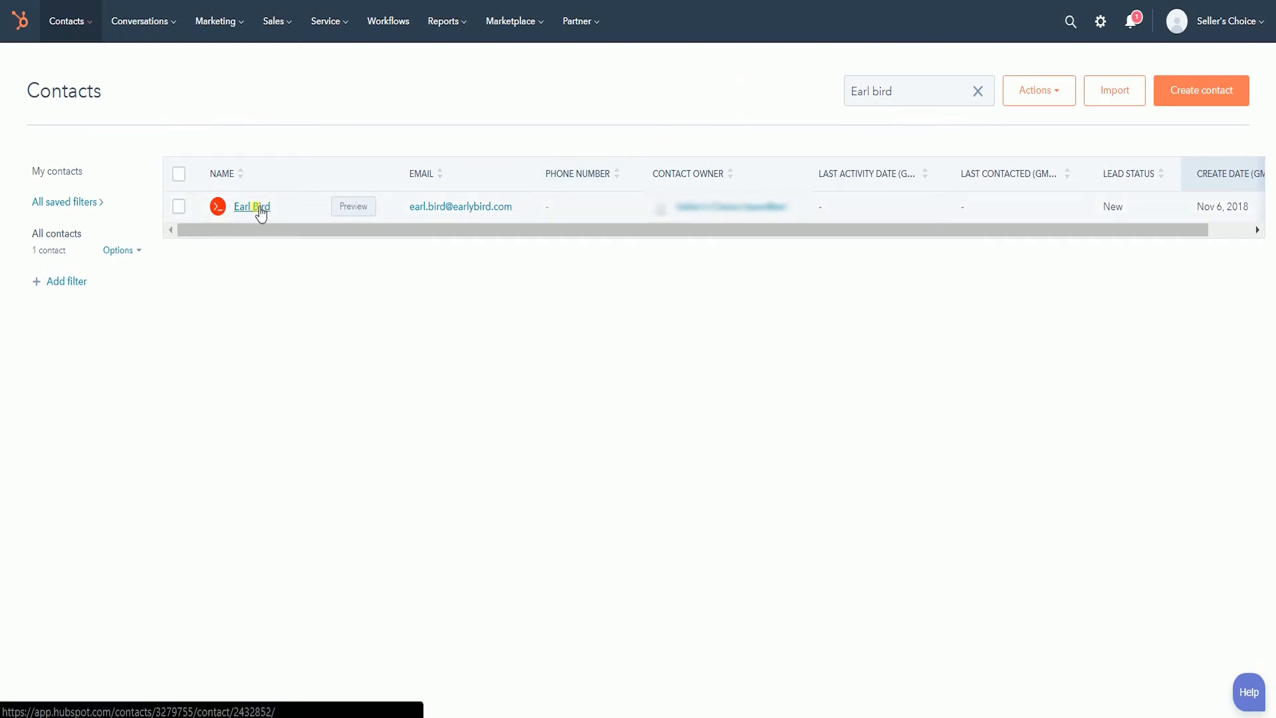
Delete Earl Bird from its contact record's Actions menu and confirm.
left_click(251, 206)
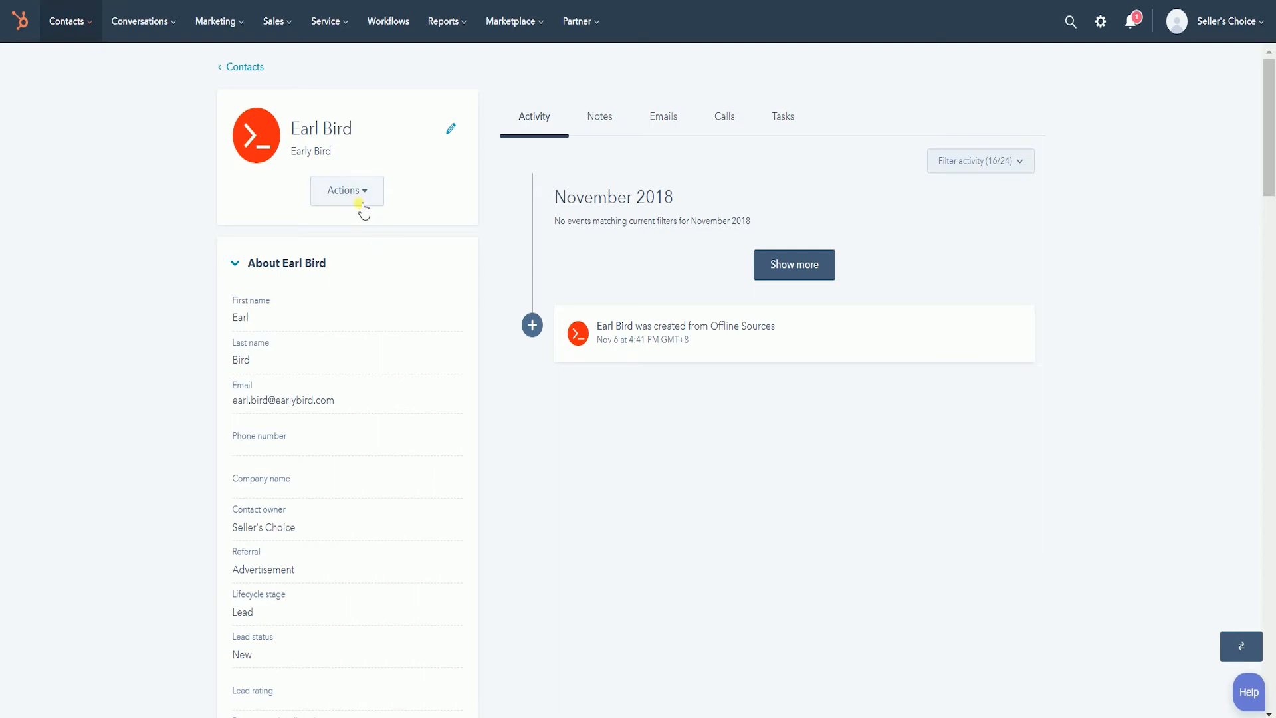
left_click(345, 191)
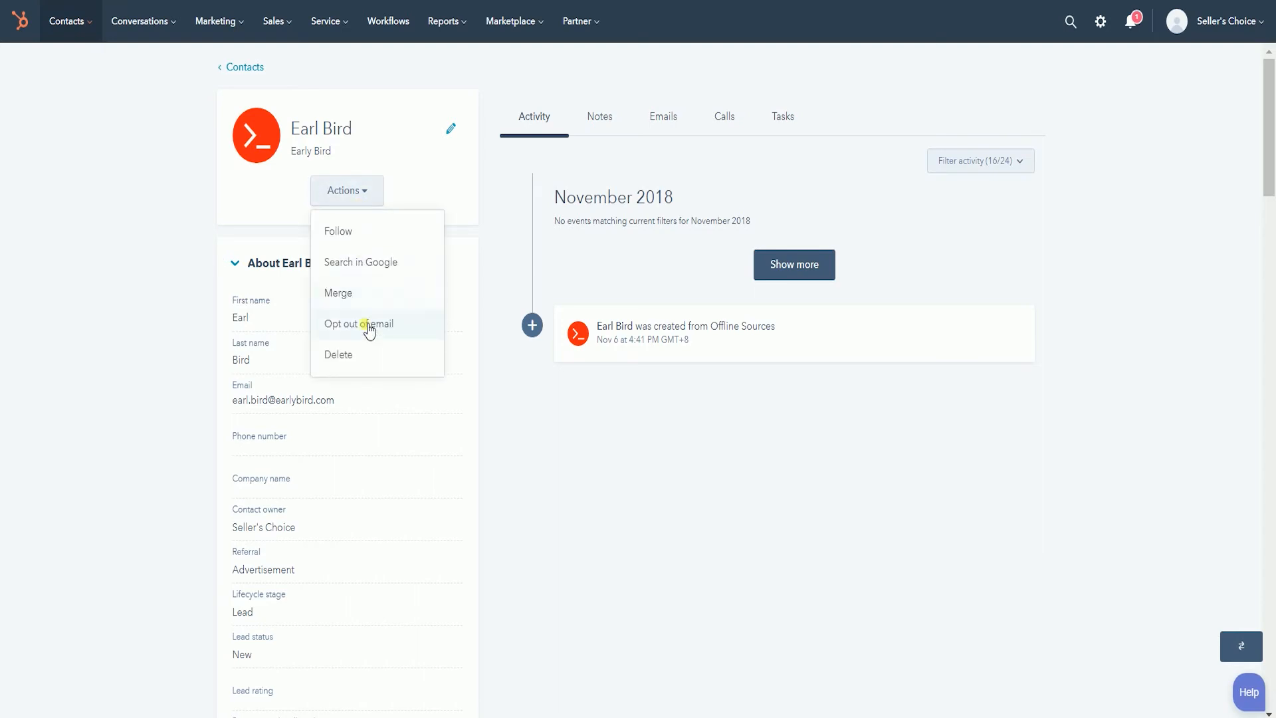
left_click(337, 355)
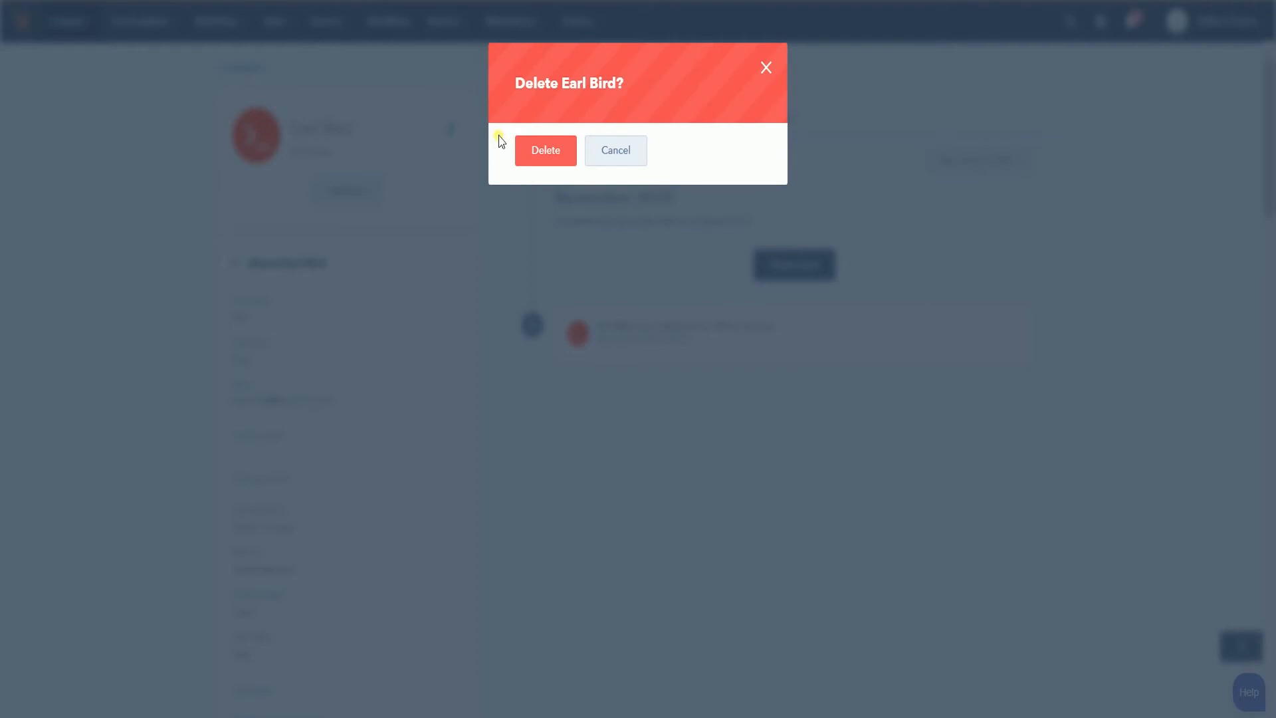
mouse_move(657, 94)
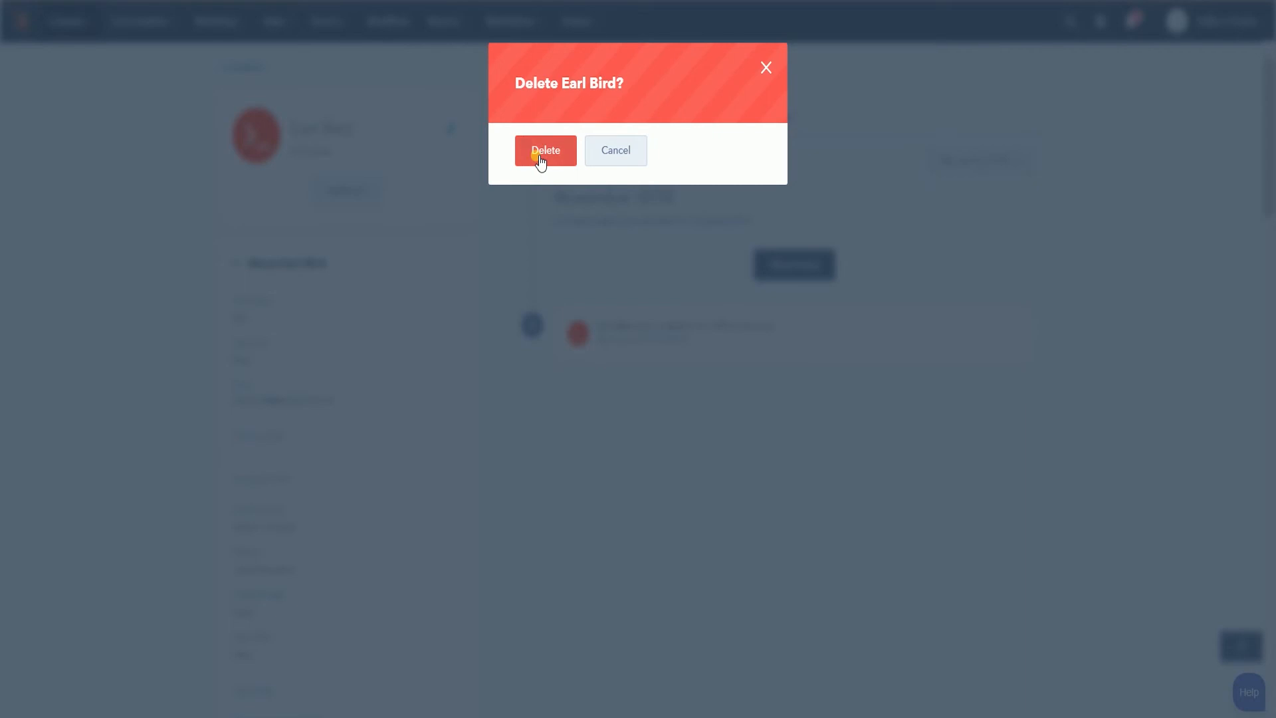
left_click(544, 150)
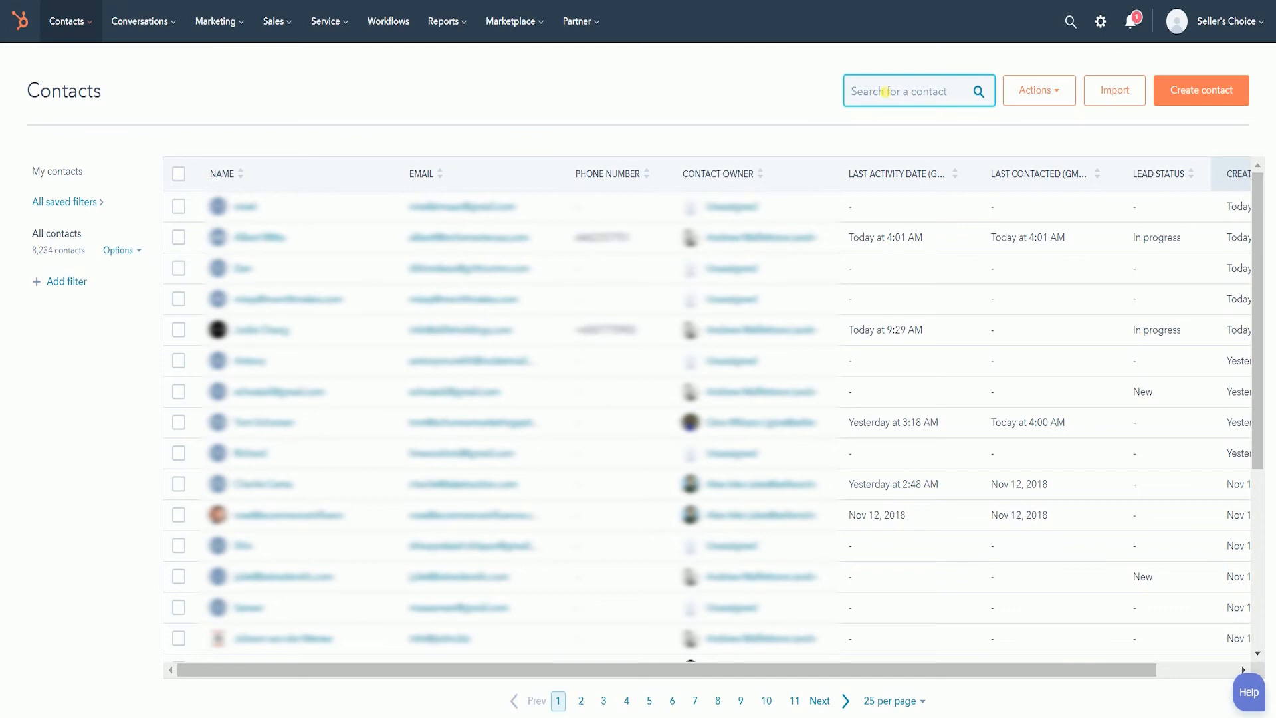
Search the contacts for 'test', showing nine matches.
type("test")
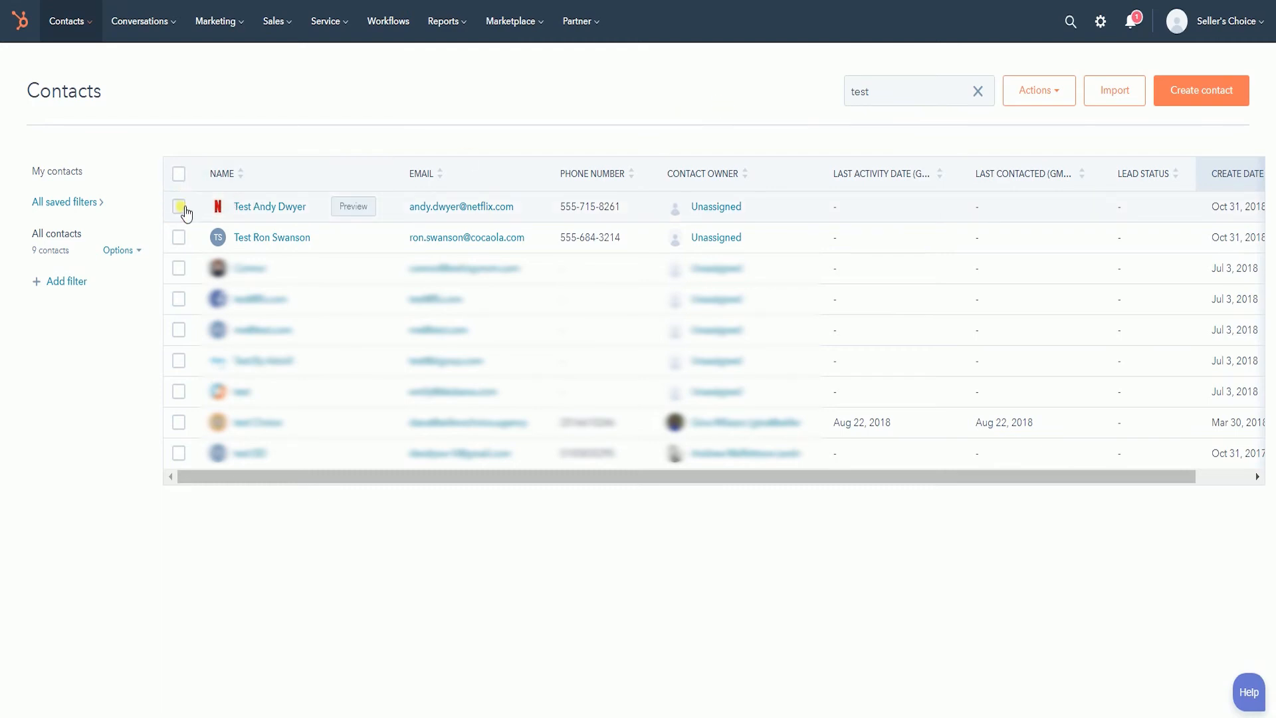
Bulk-delete Test Andy Dwyer and Test Ron Swanson, confirming with 2.
left_click(179, 236)
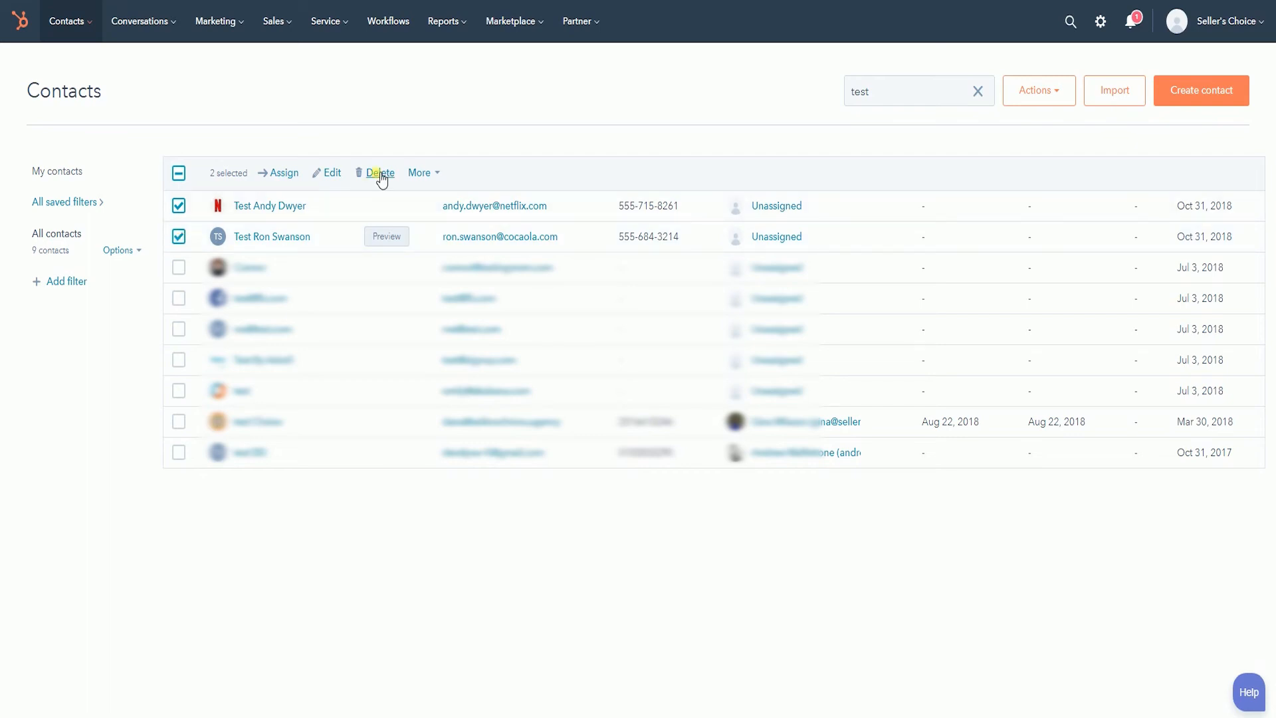
left_click(379, 173)
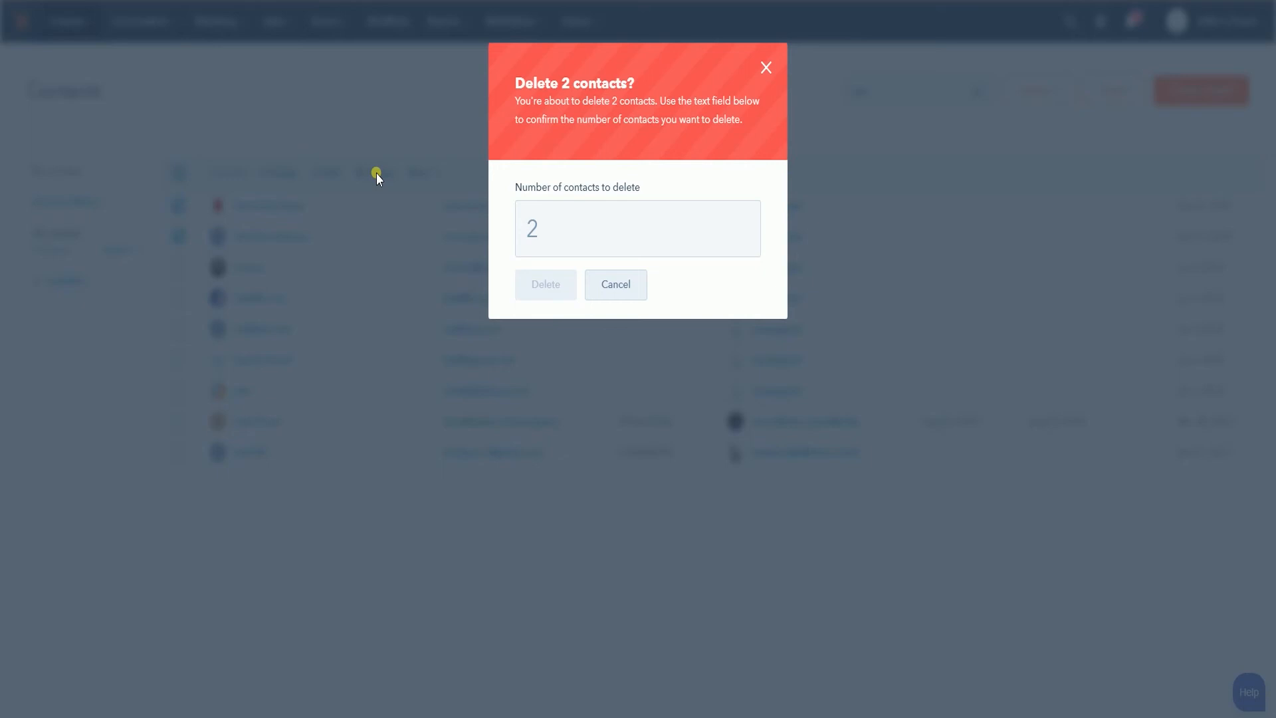
left_click(637, 228)
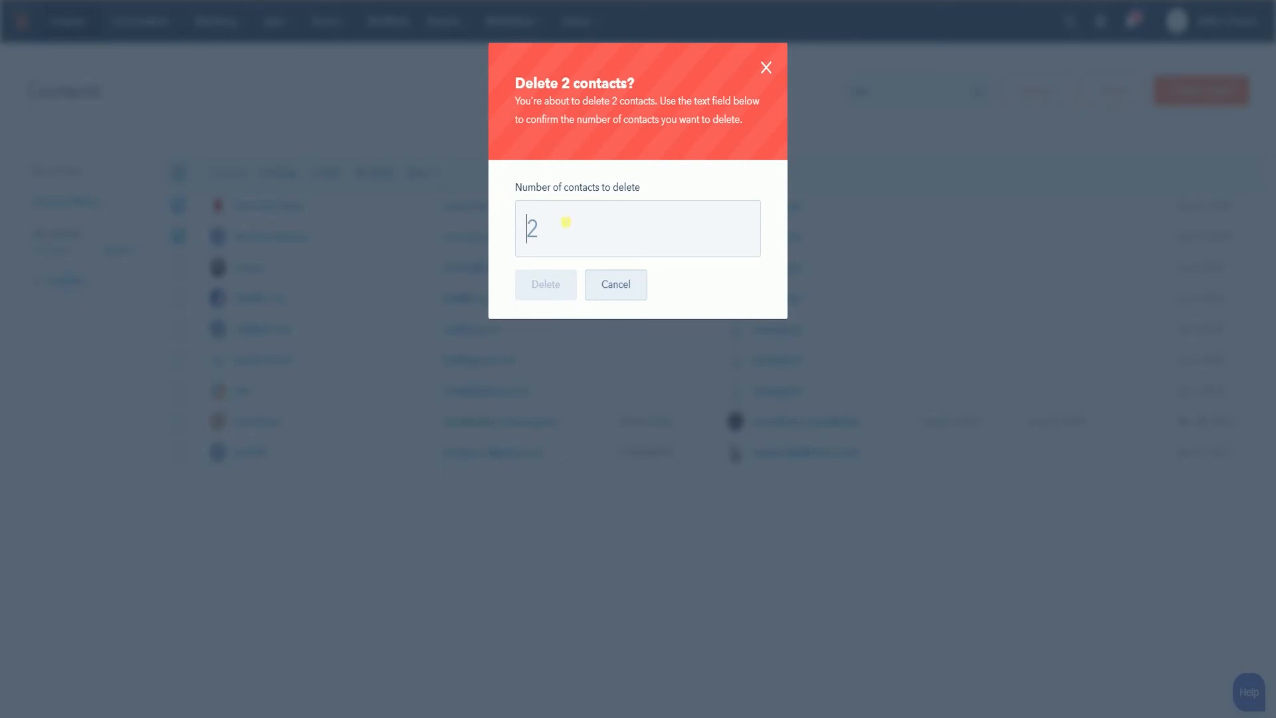
left_click(635, 228)
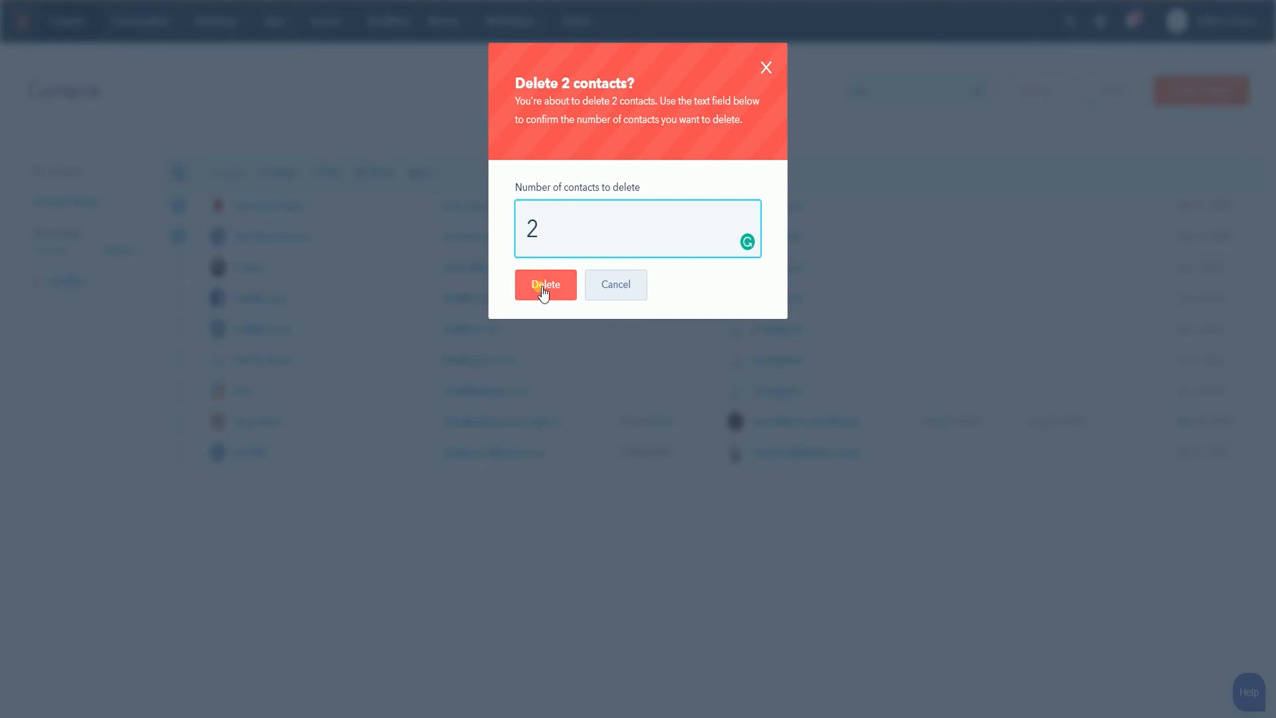
left_click(545, 285)
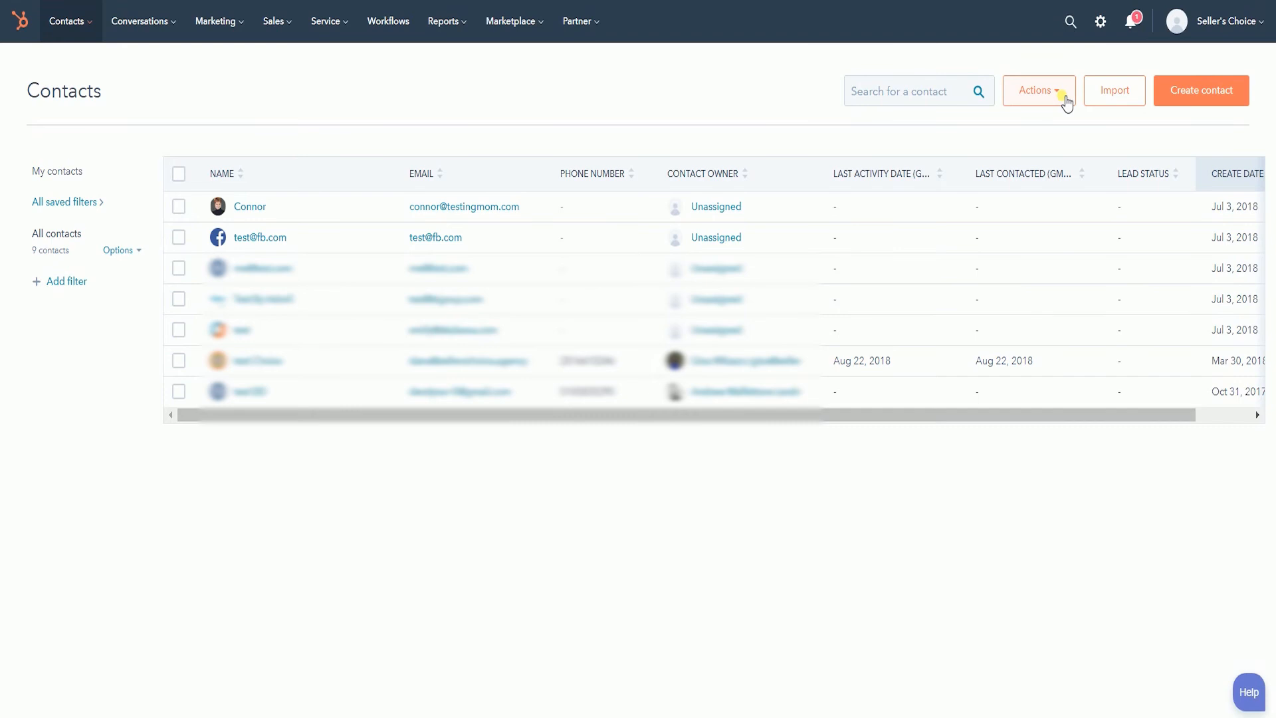
Choose Restore contacts from the contacts list's Actions dropdown.
left_click(1038, 91)
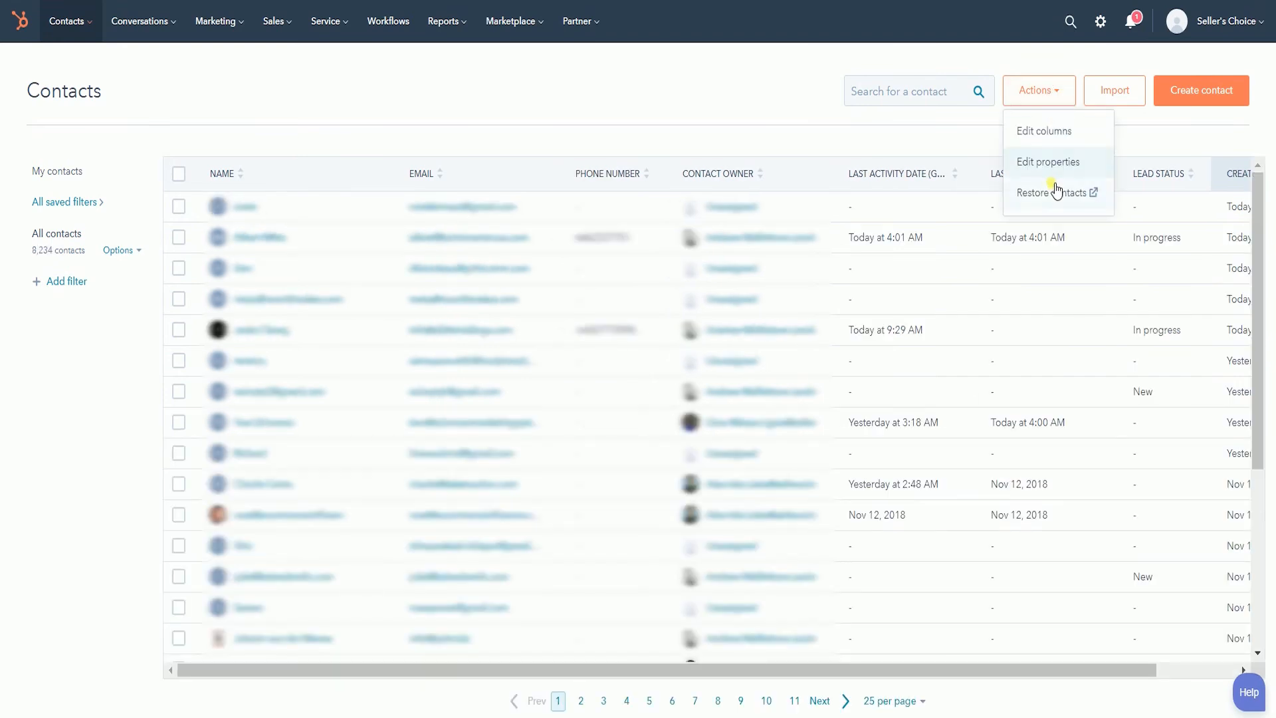
left_click(1051, 193)
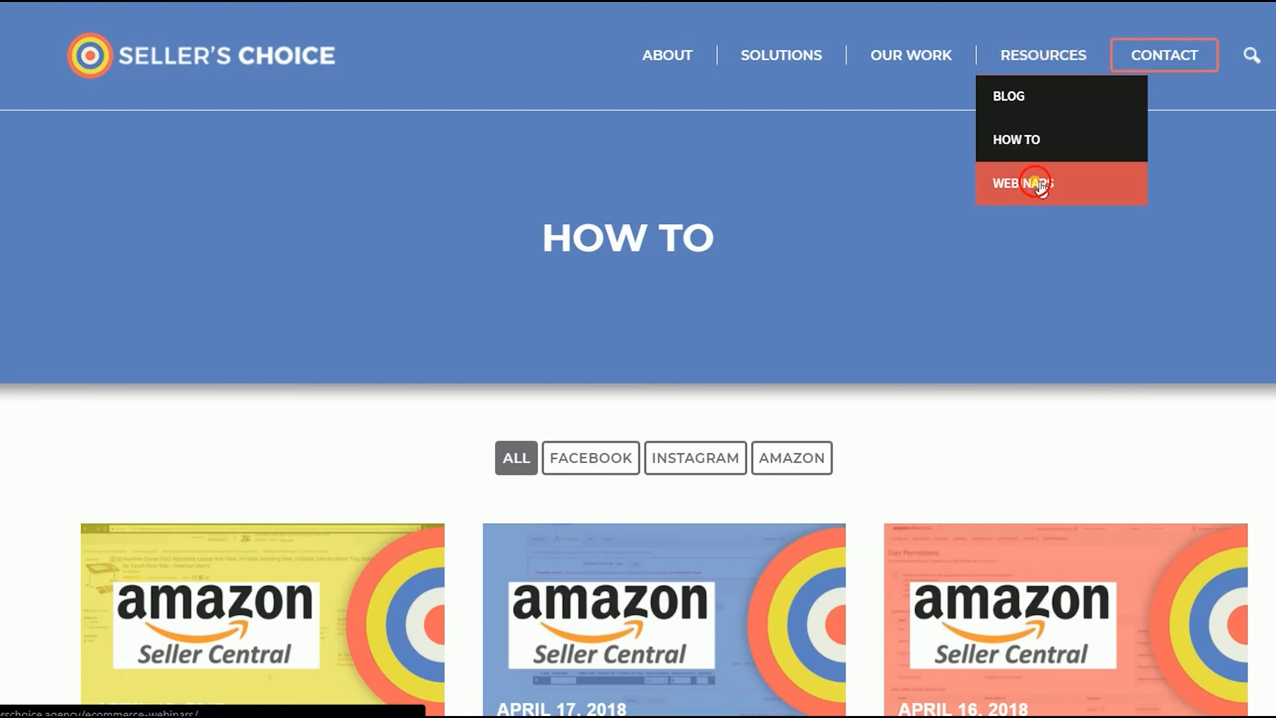
Open the Seller's Choice Webinars page and scroll through it and the Blog.
left_click(1022, 184)
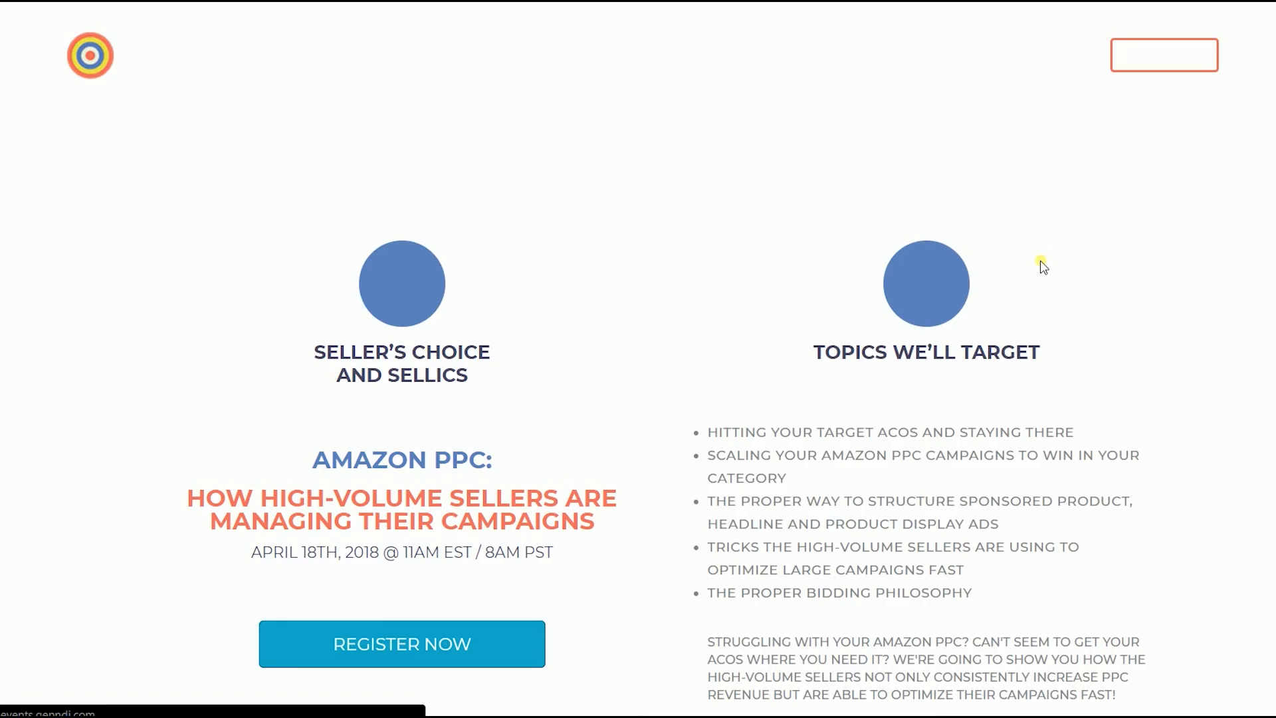
scroll("down", 3)
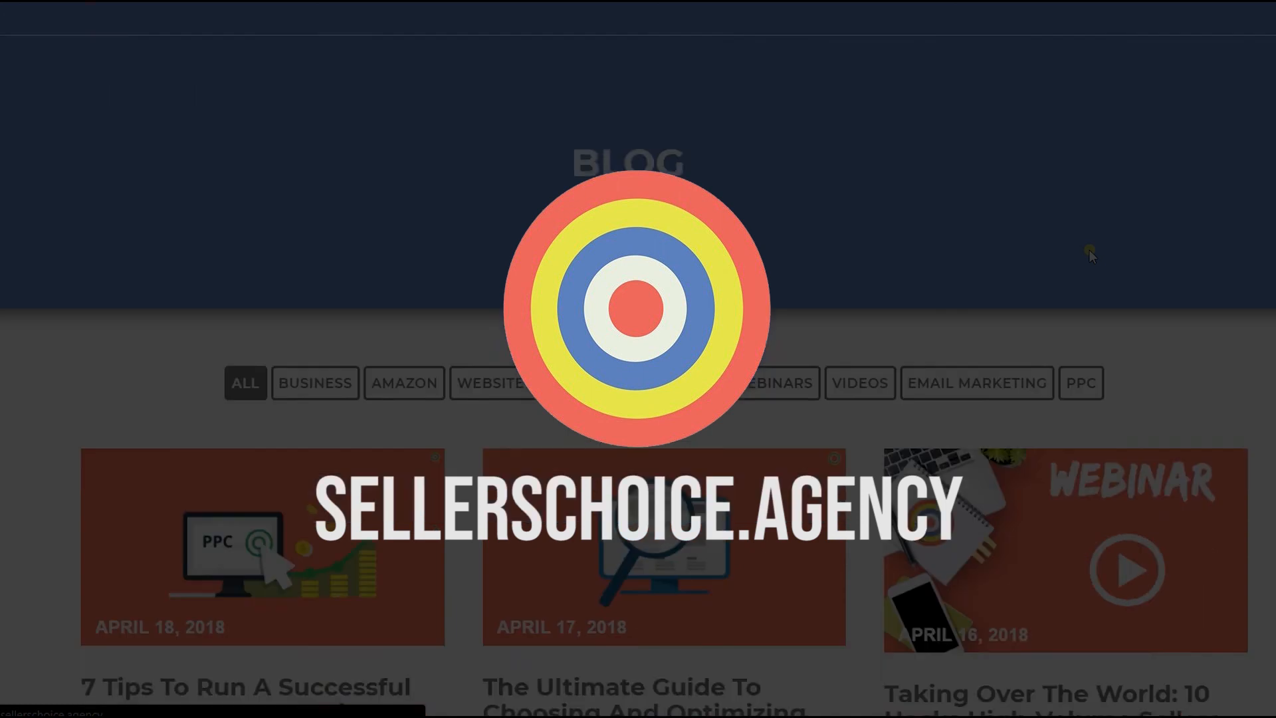
scroll("down", 3)
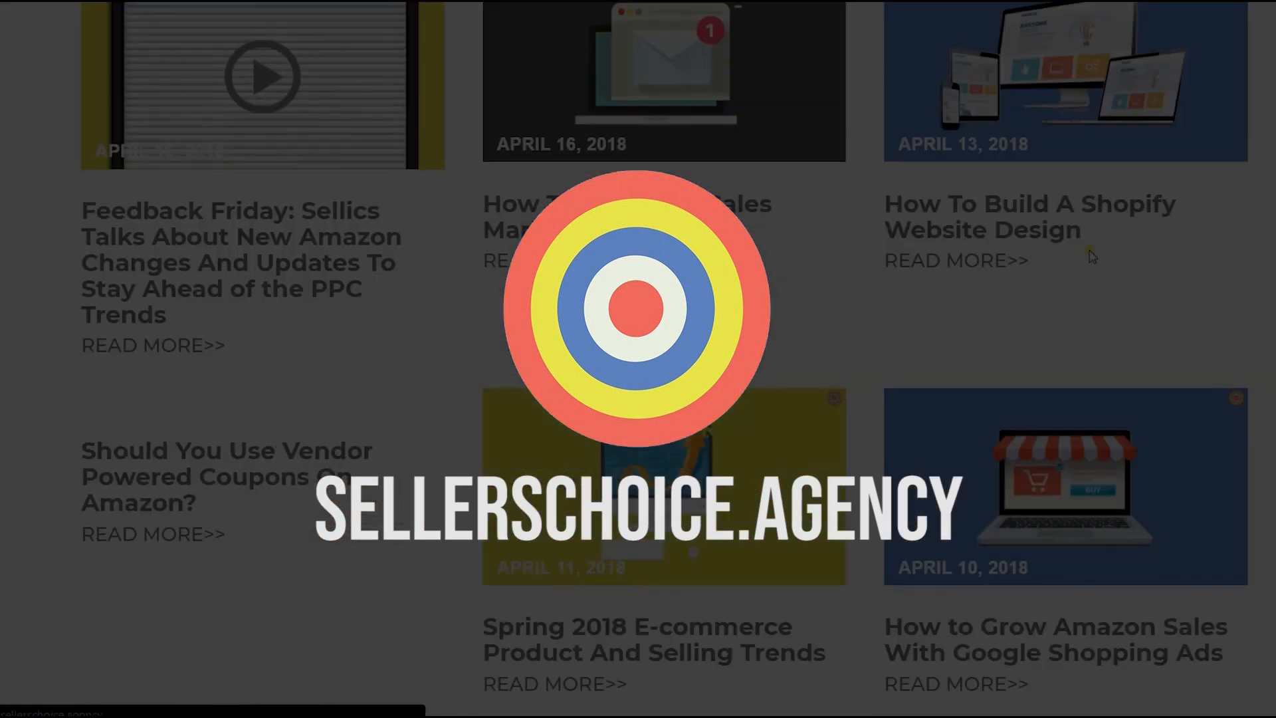
scroll("up", 3)
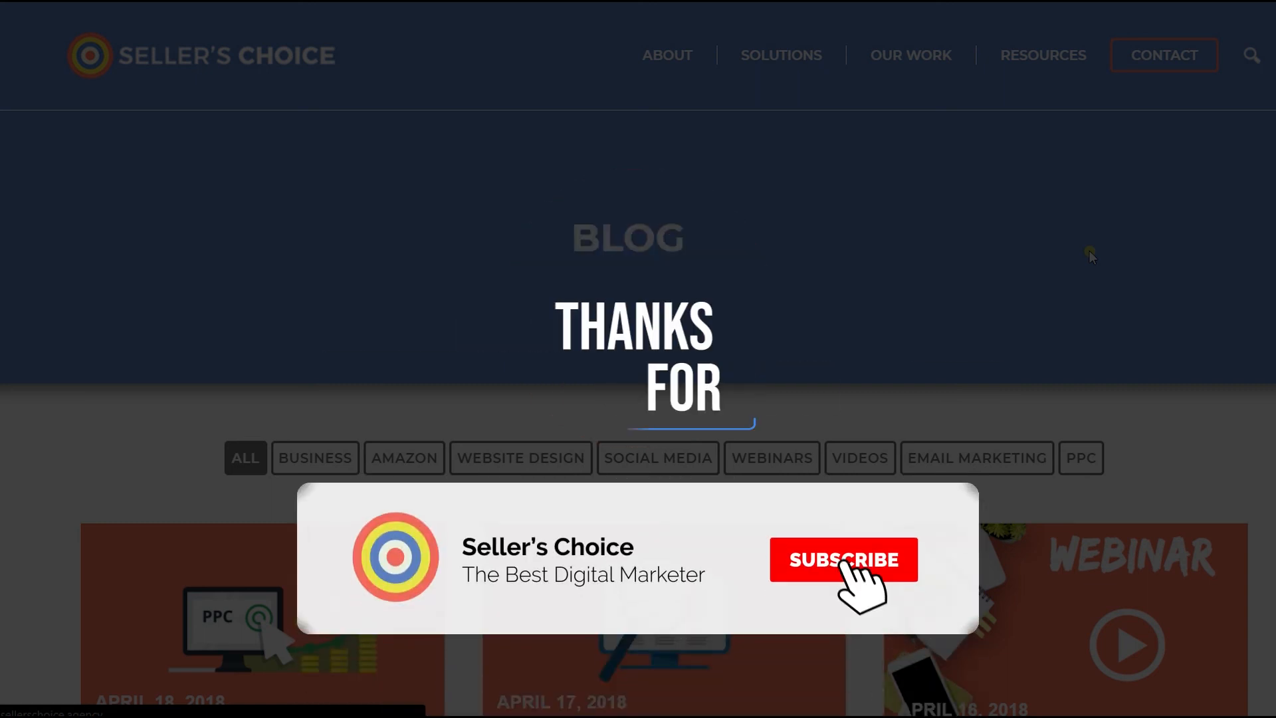
left_click(844, 558)
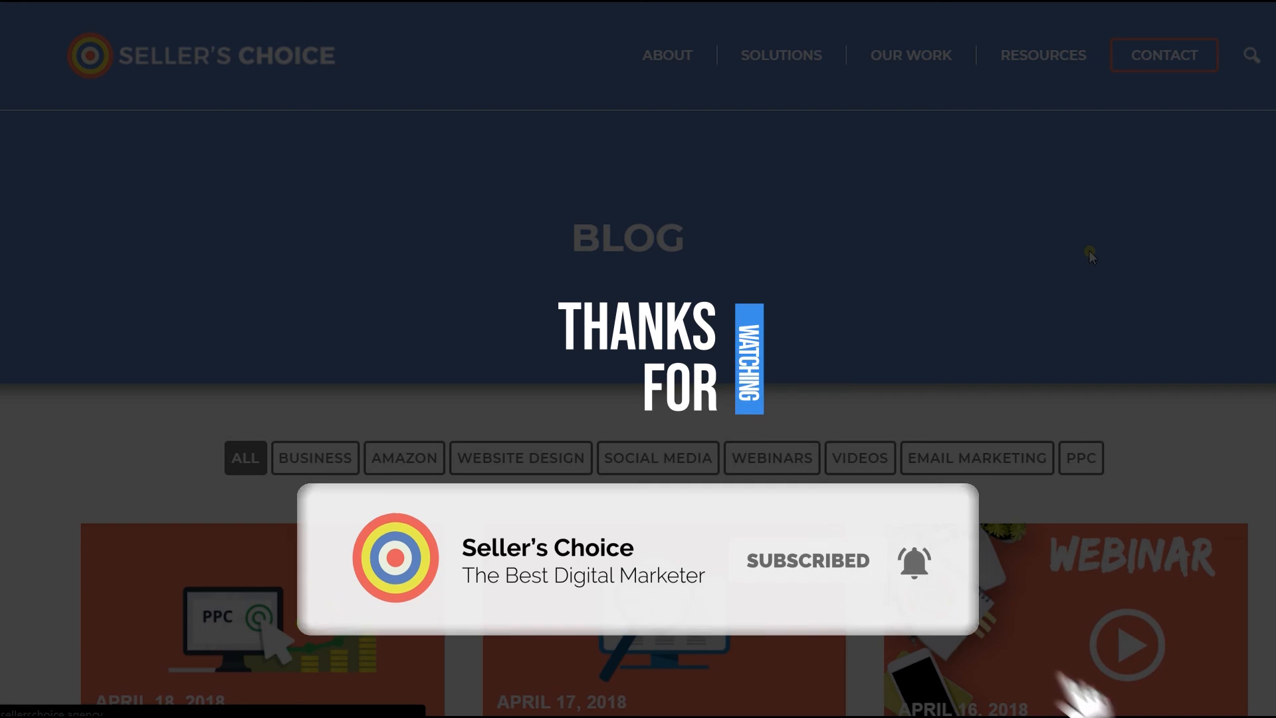